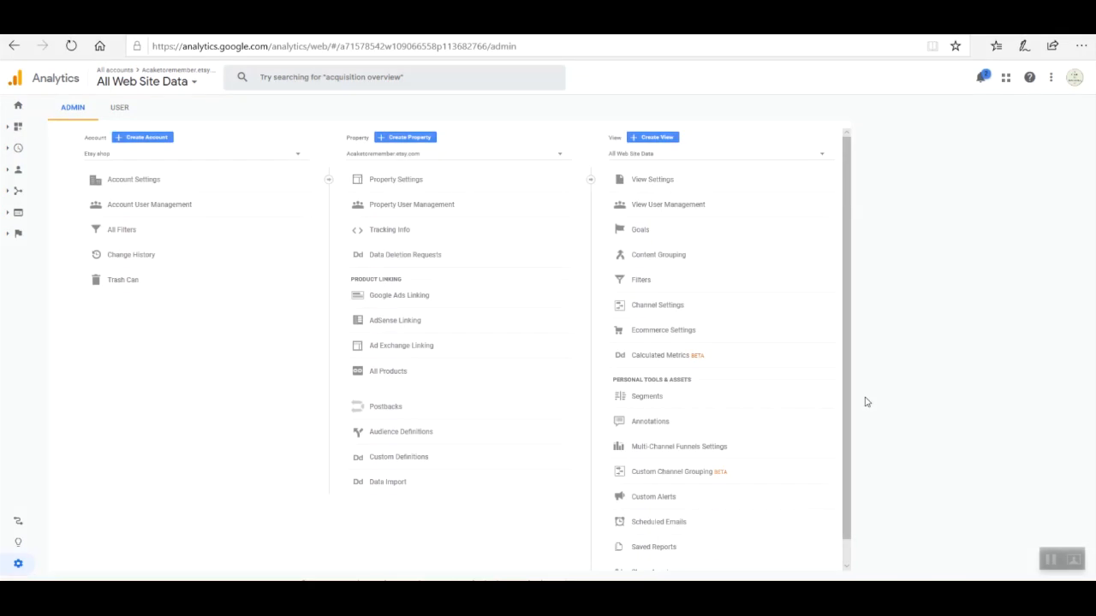
{"action": "mouse_move", "coordinate": [142, 137]}
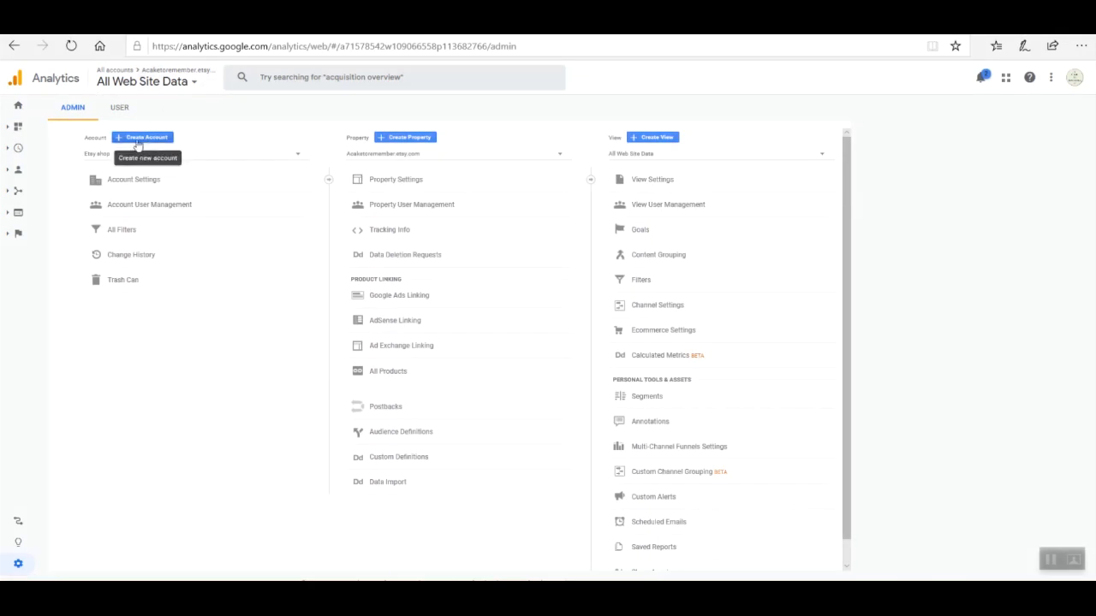
Step: Start a new Google Analytics account and name it 'test'
{"action": "left_click", "coordinate": [334, 47]}
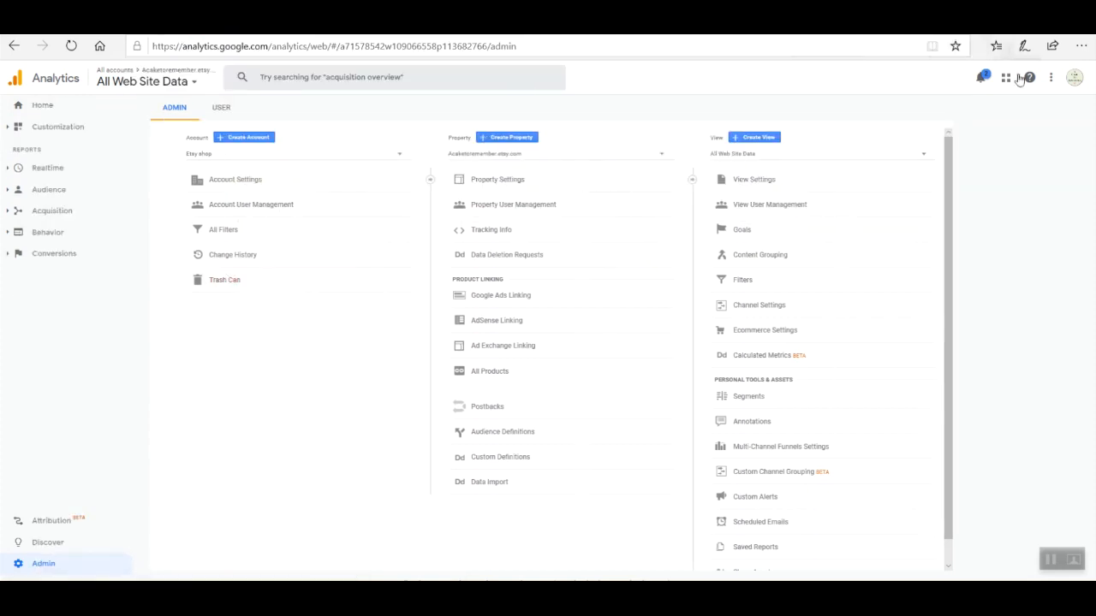
{"action": "mouse_move", "coordinate": [383, 135]}
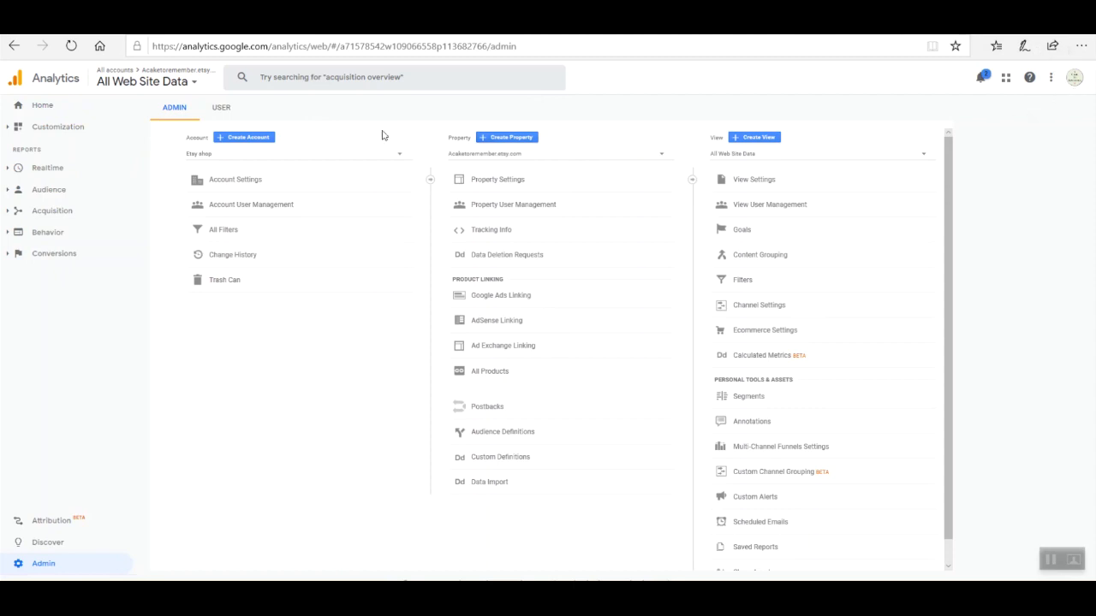
{"action": "mouse_move", "coordinate": [341, 143]}
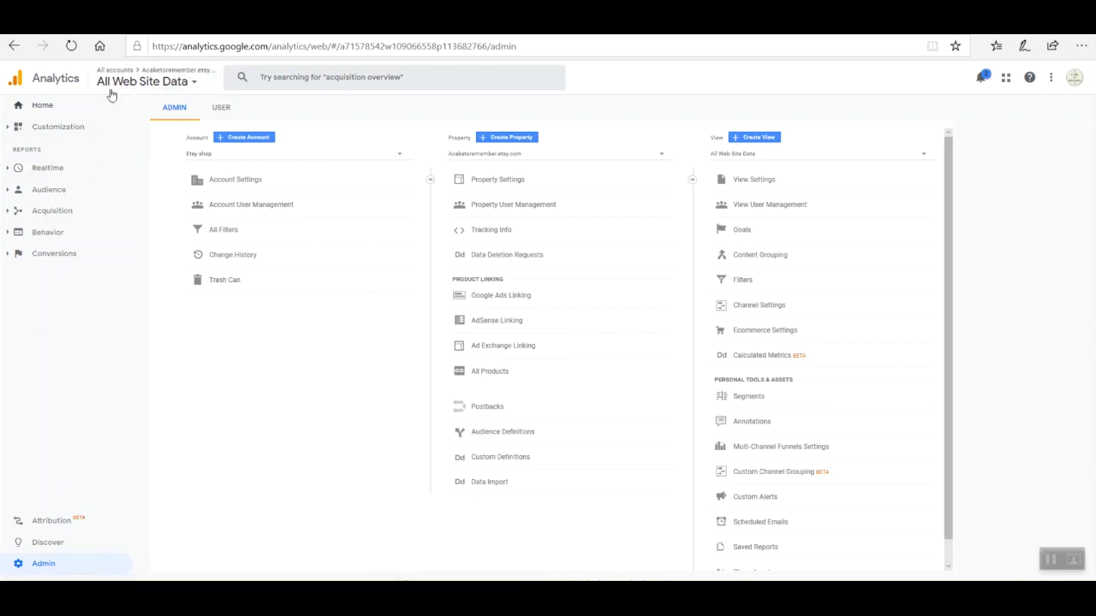
{"action": "left_click", "coordinate": [334, 46]}
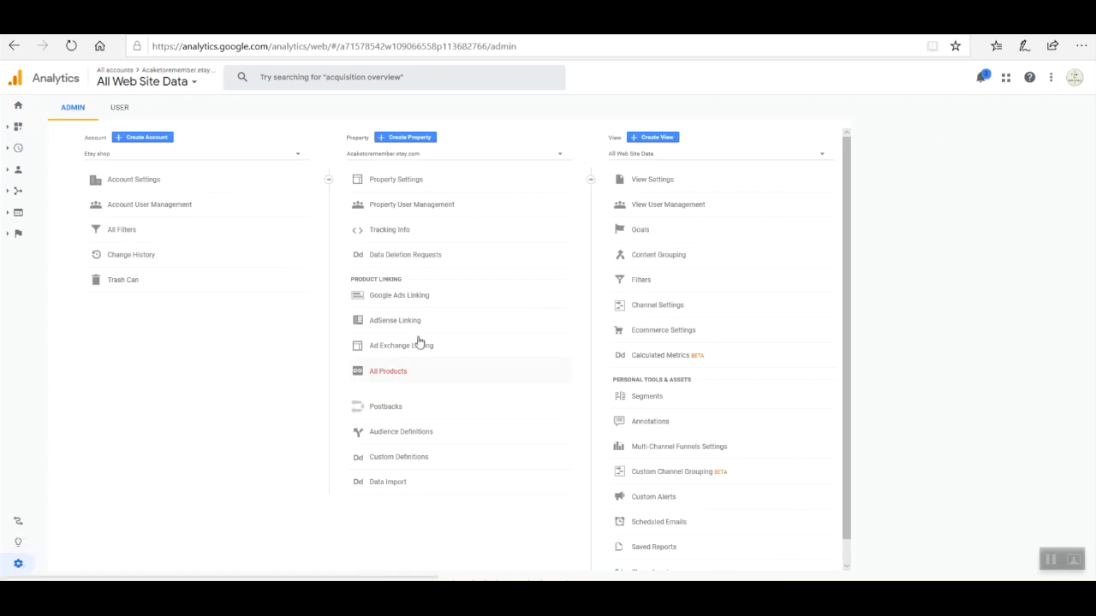
{"action": "mouse_move", "coordinate": [61, 552]}
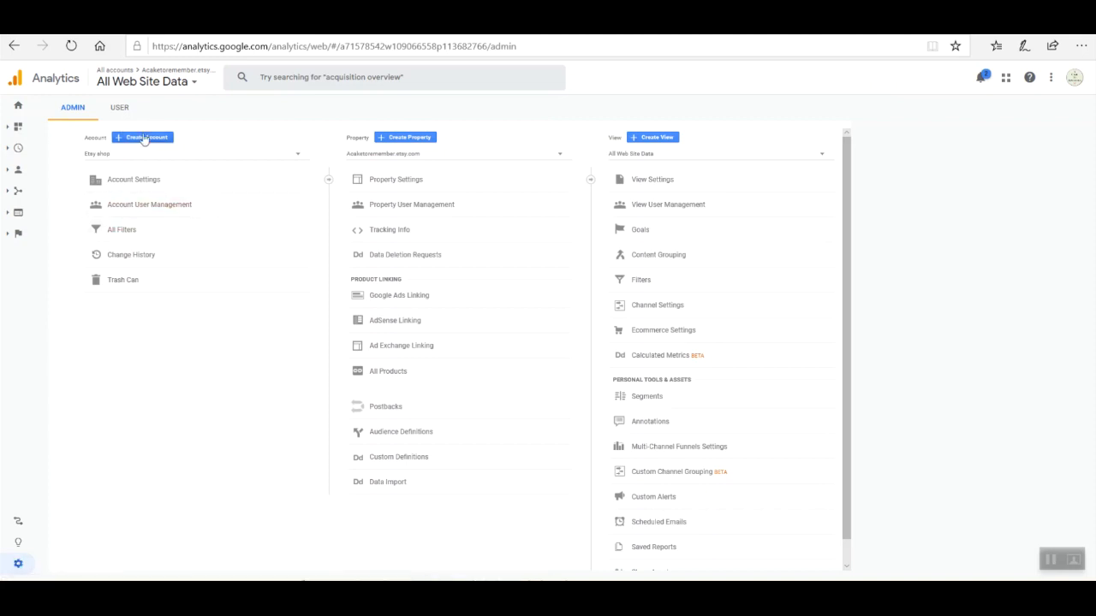
{"action": "left_click", "coordinate": [142, 137]}
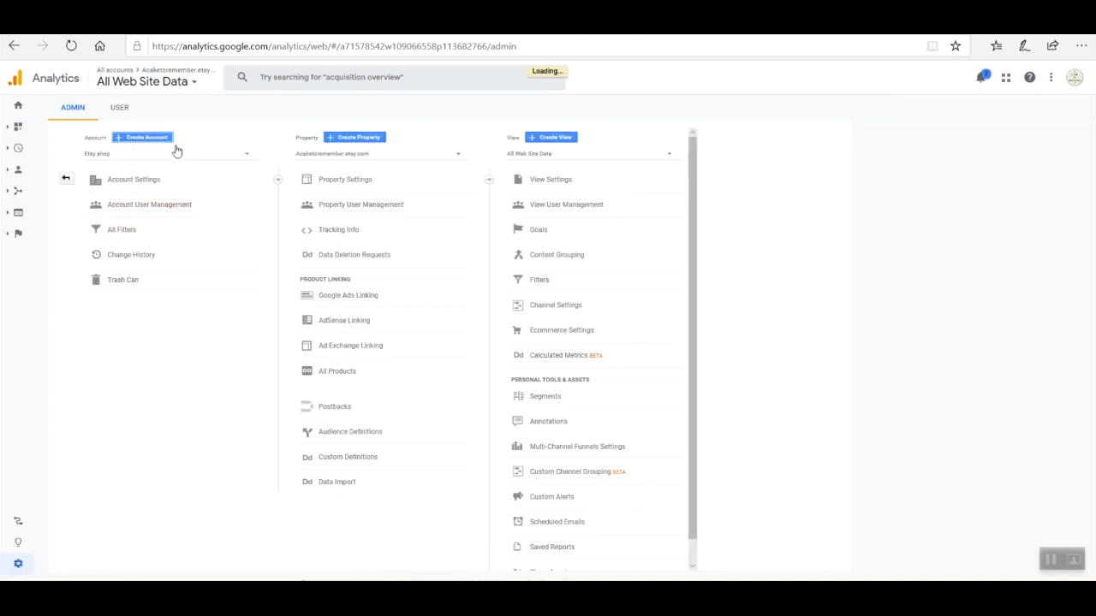
{"action": "left_click", "coordinate": [142, 137]}
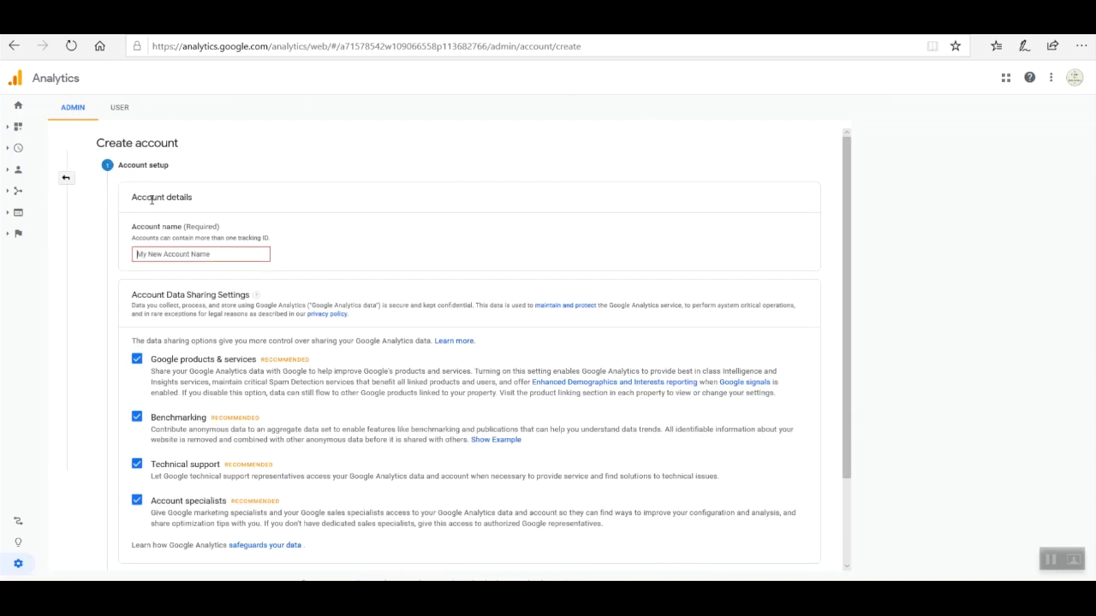
{"action": "type", "text": "test"}
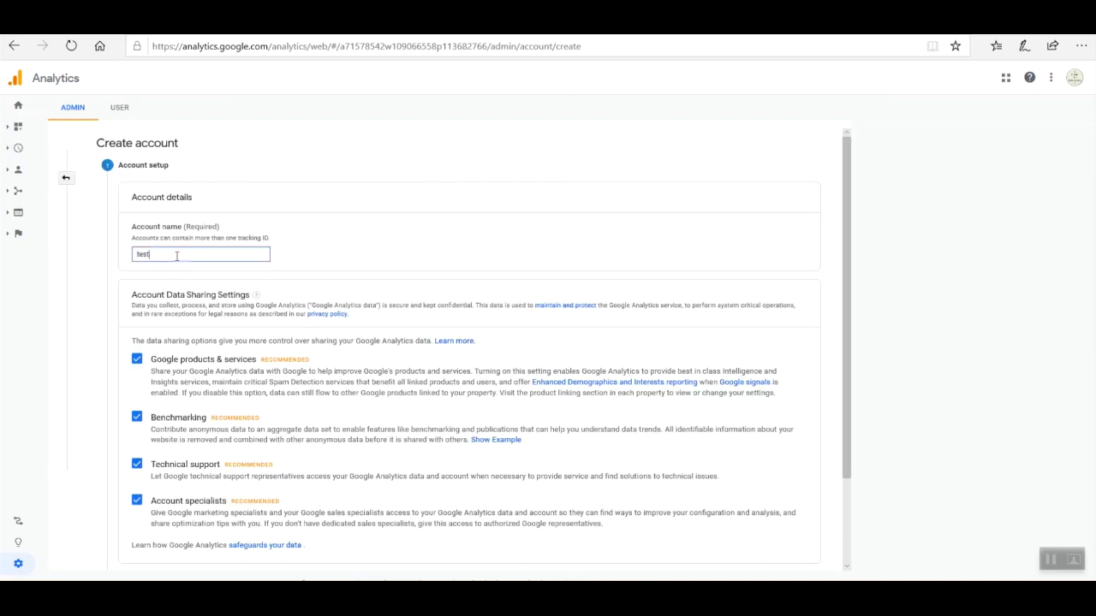
Step: Continue to the property step and enter 'test' as the website name
{"action": "scroll", "scroll_direction": "down", "scroll_amount": 3}
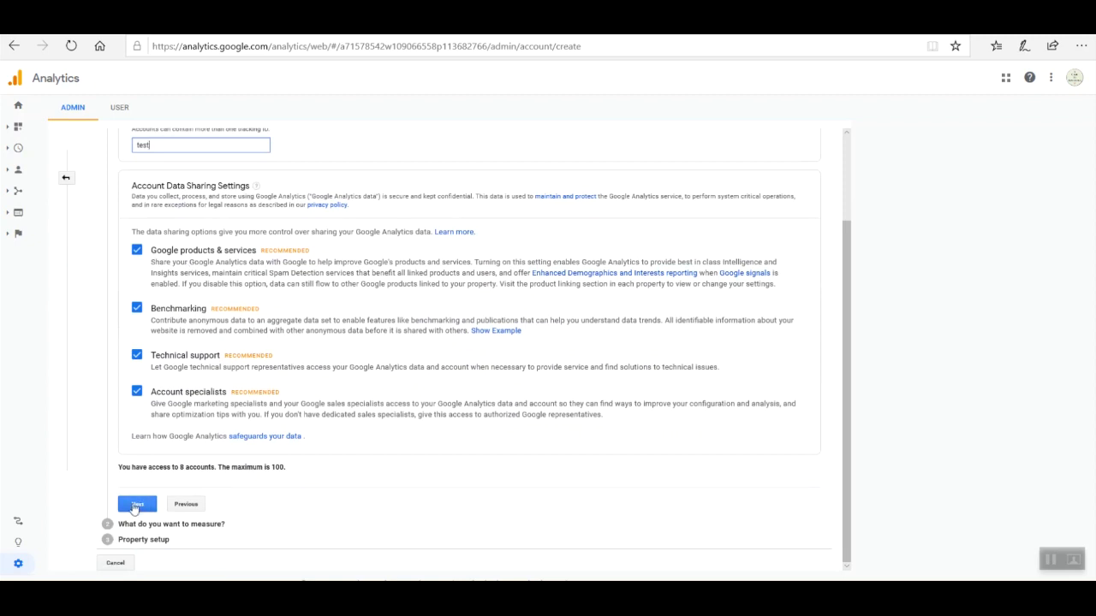
{"action": "left_click", "coordinate": [137, 503]}
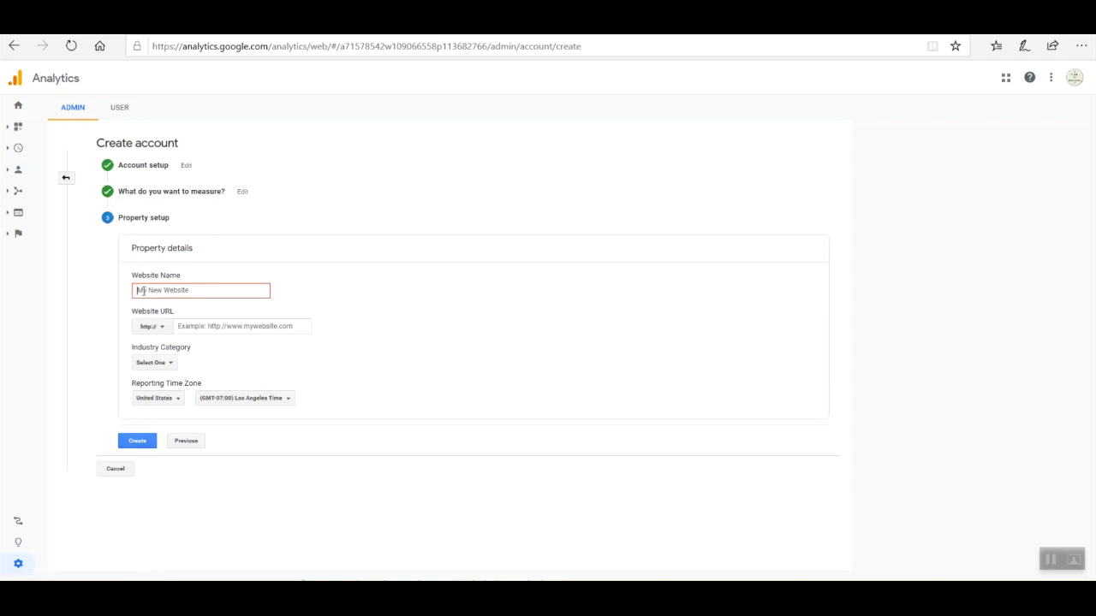
{"action": "type", "text": "test"}
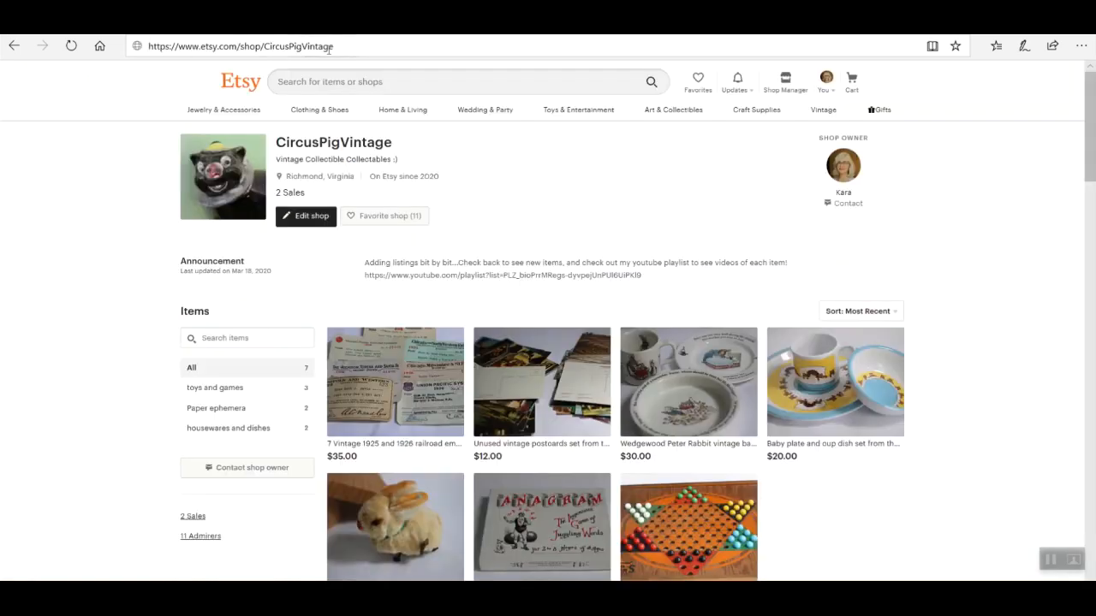
Step: Copy the CircusPigVintage shop URL from the Etsy address bar
{"action": "left_click", "coordinate": [239, 46]}
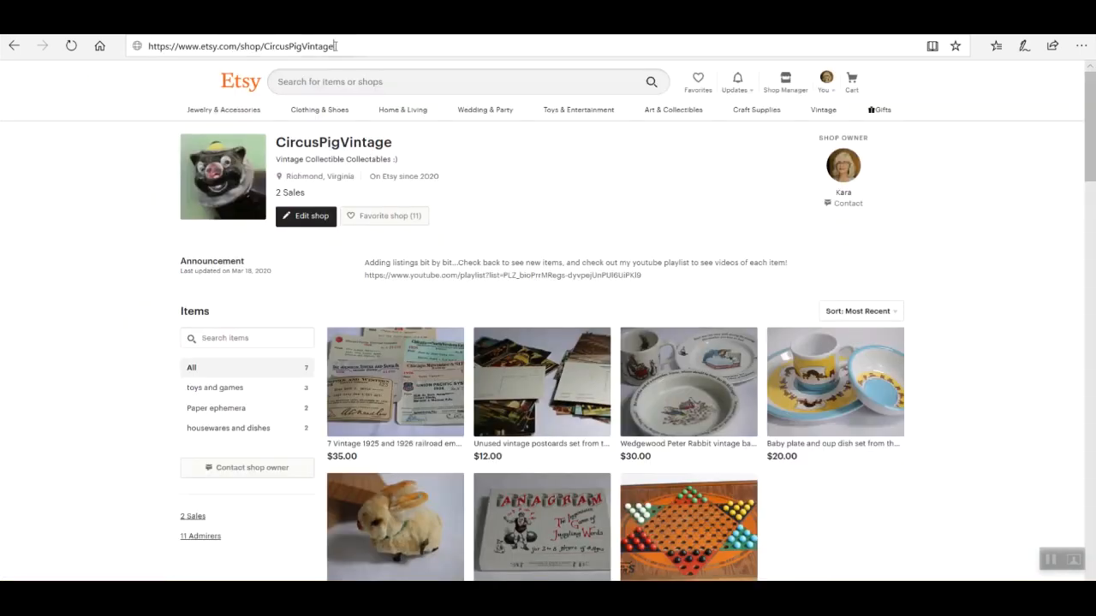
{"action": "right_click", "coordinate": [242, 46]}
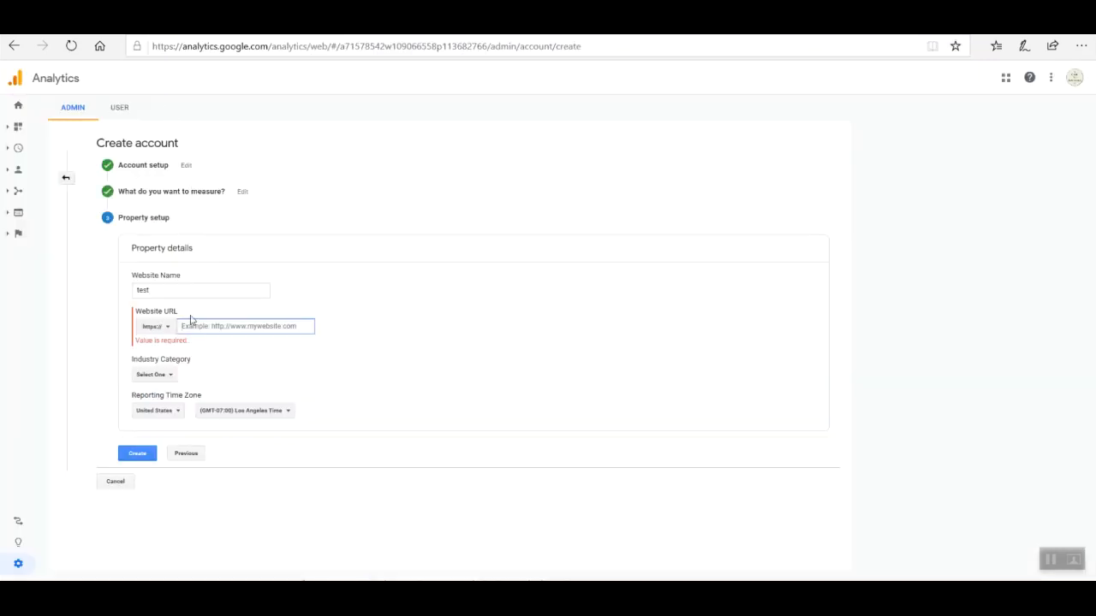
{"action": "type", "text": "www.etsy.com/shop/CircusPigVintage"}
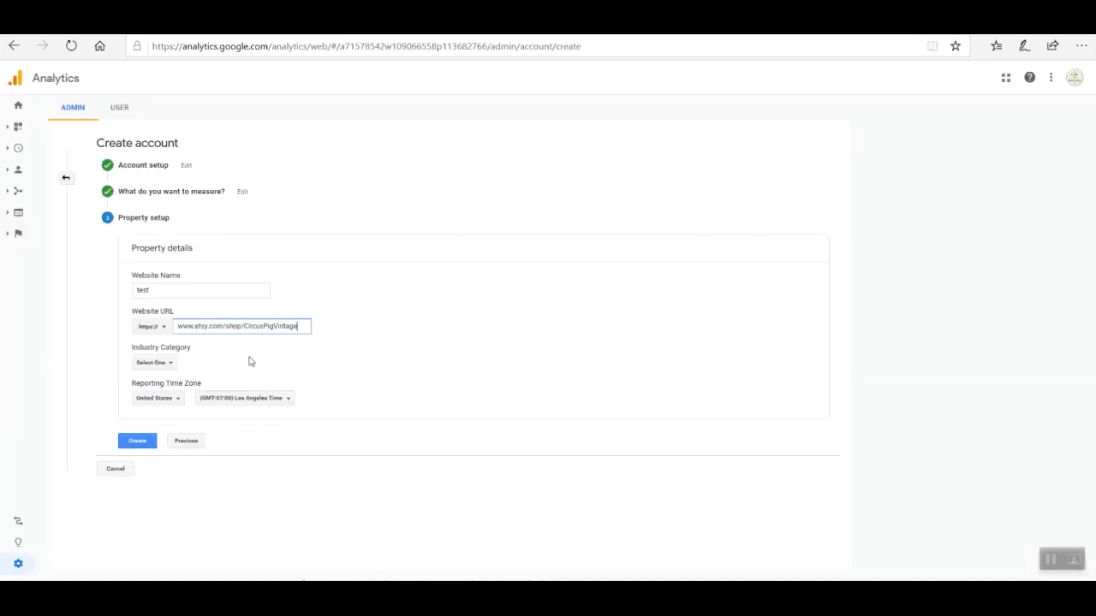
{"action": "left_click", "coordinate": [154, 362]}
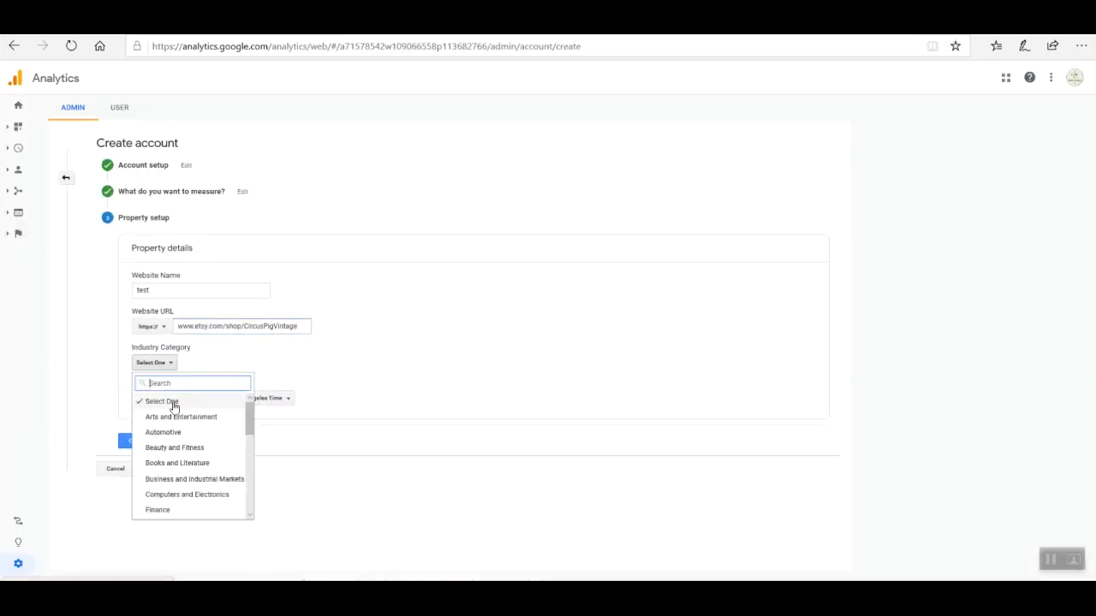
{"action": "scroll", "scroll_direction": "down", "scroll_amount": 3}
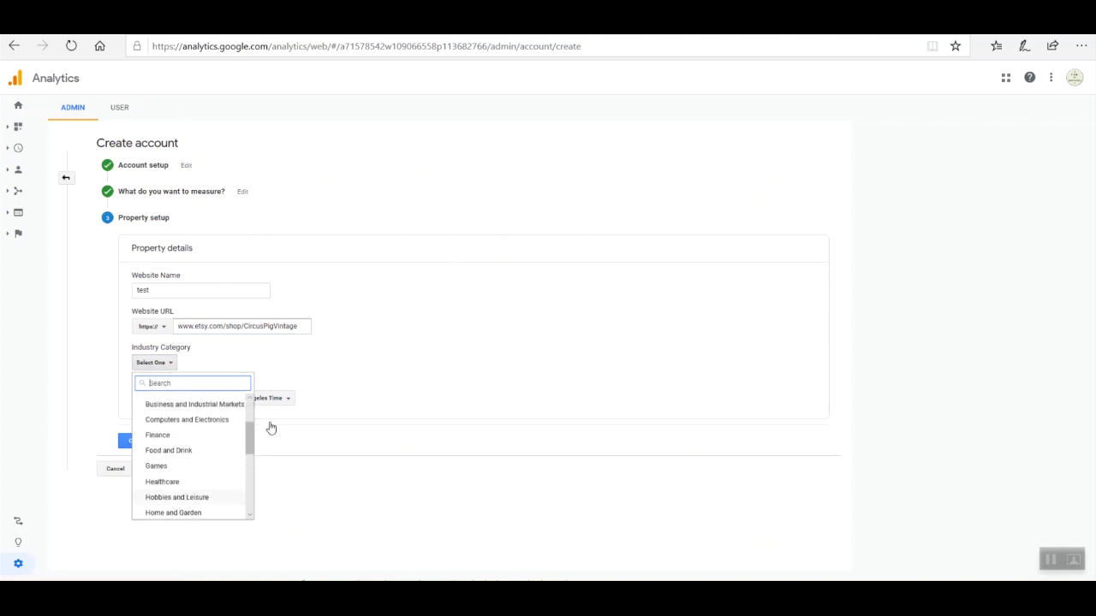
{"action": "left_click", "coordinate": [176, 497]}
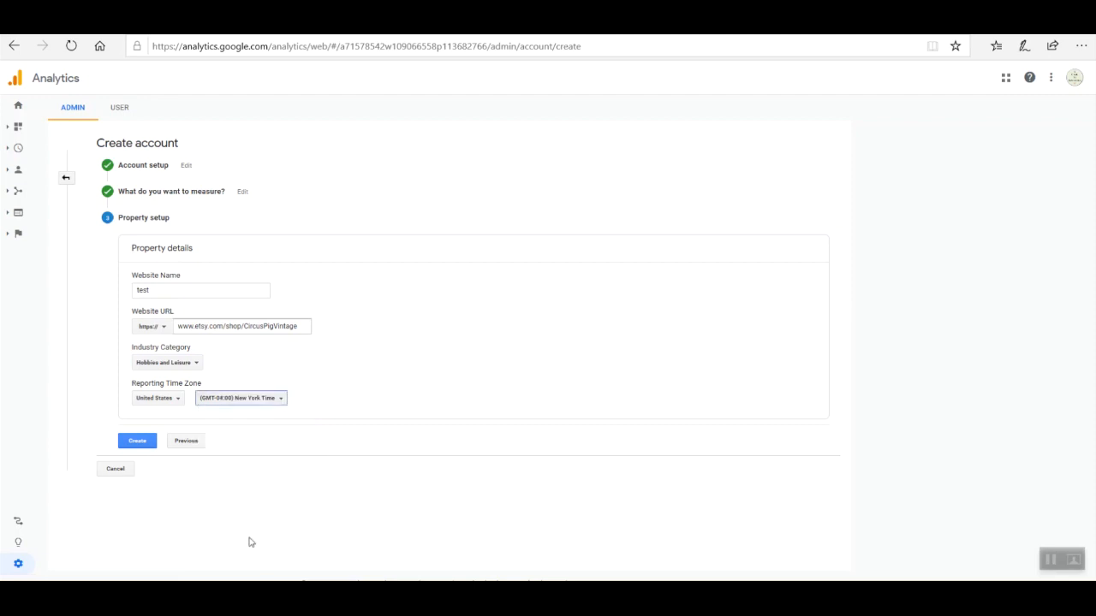
{"action": "left_click", "coordinate": [137, 440]}
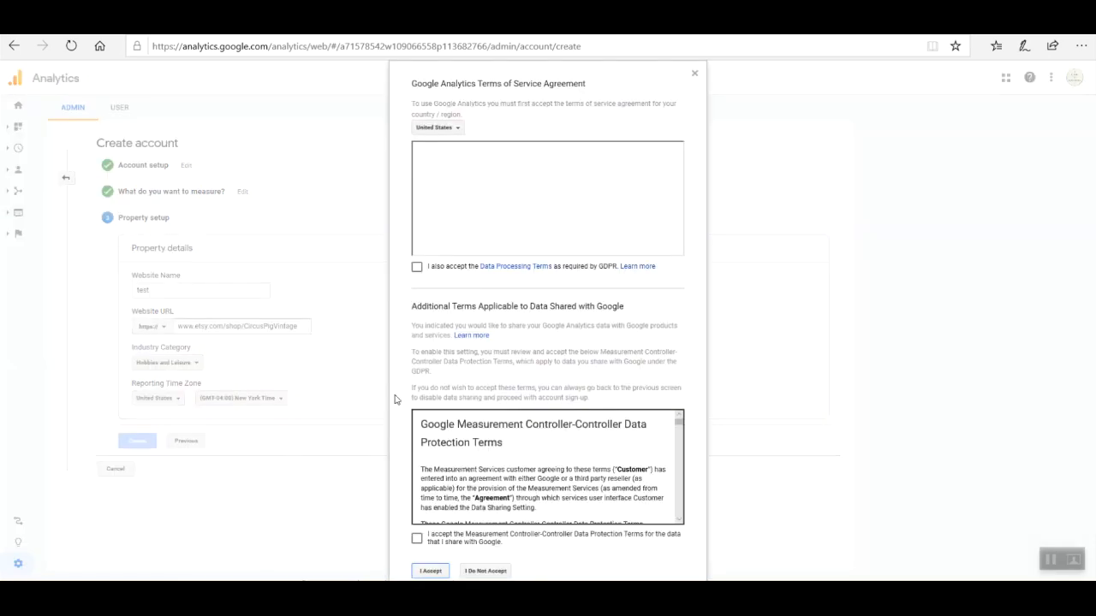
Step: Tick the data processing and data protection terms checkboxes
{"action": "left_click", "coordinate": [417, 266]}
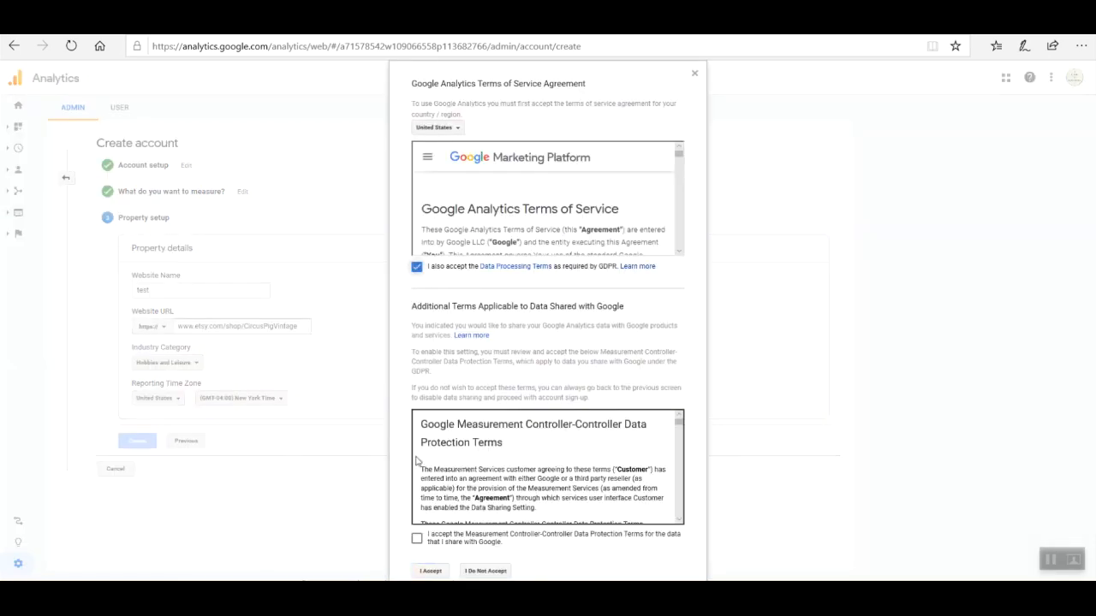
{"action": "left_click", "coordinate": [417, 539]}
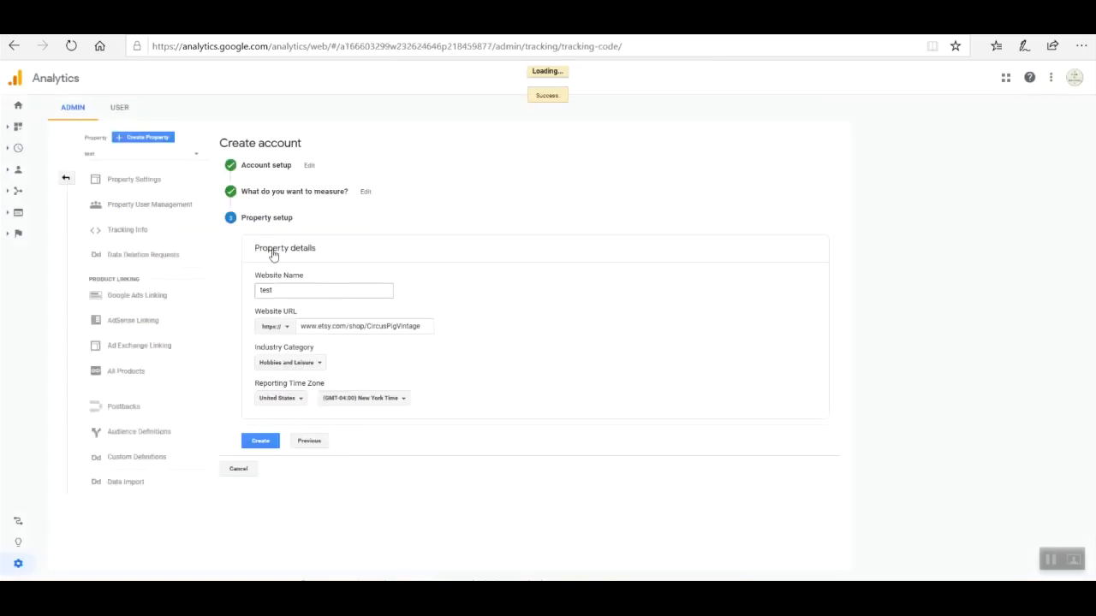
{"action": "left_click", "coordinate": [260, 440]}
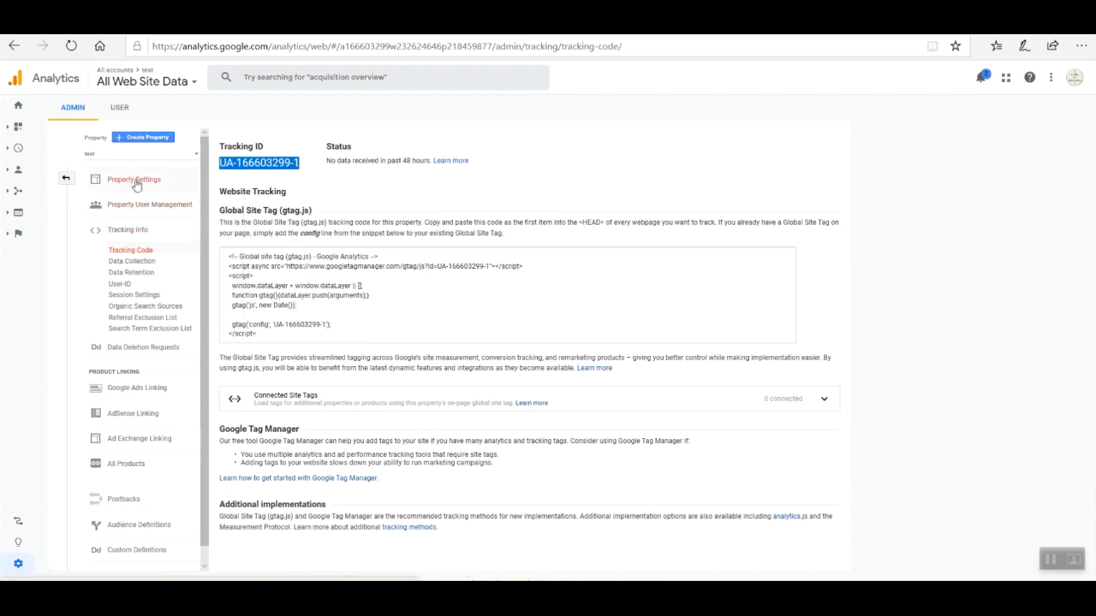
{"action": "mouse_move", "coordinate": [310, 167]}
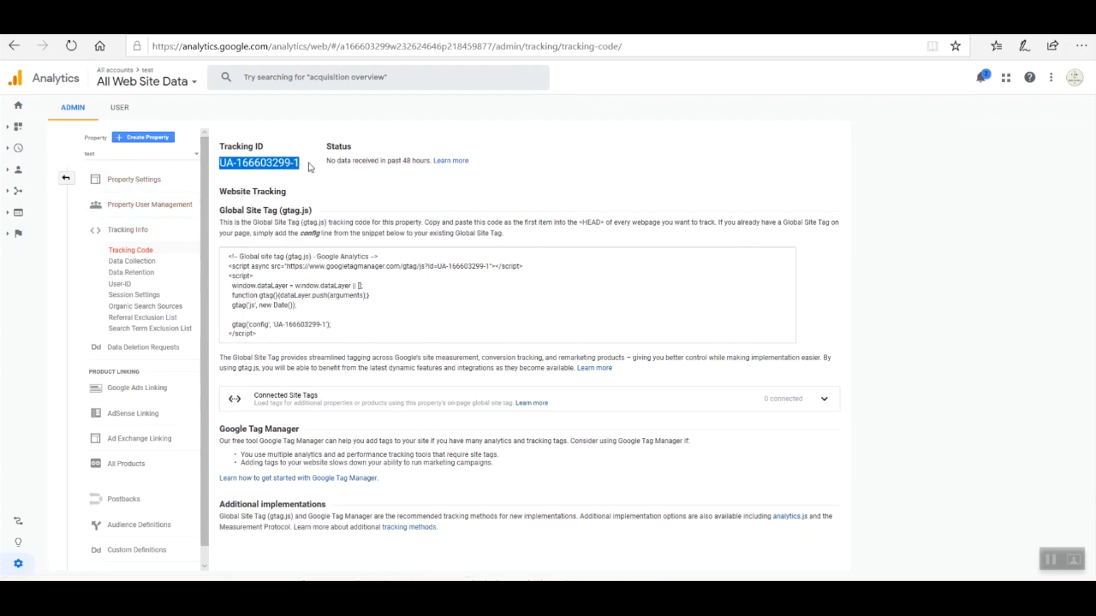
{"action": "left_click", "coordinate": [133, 179]}
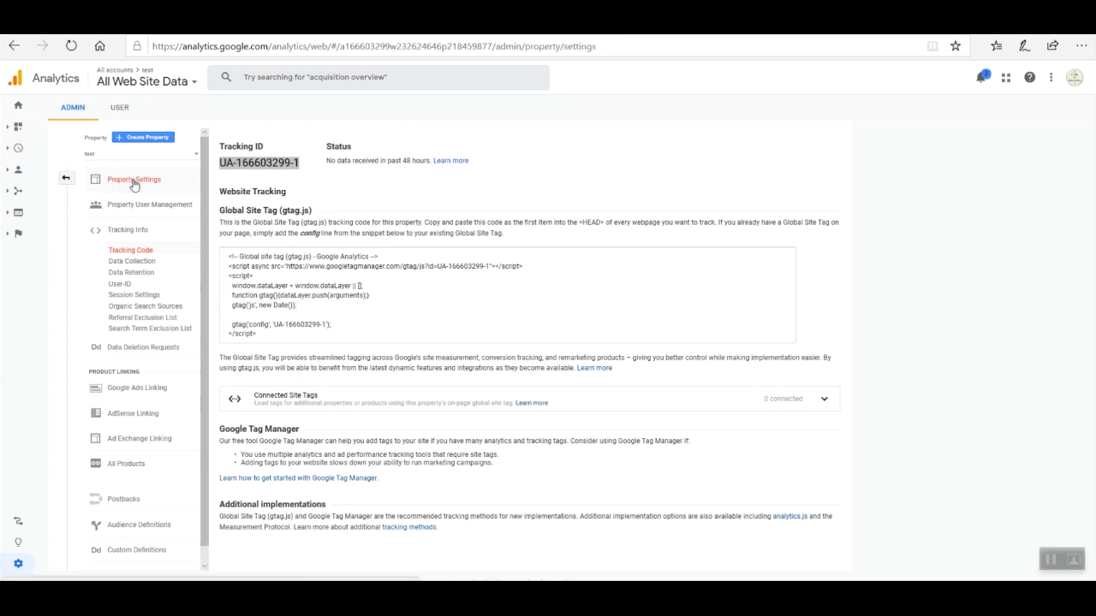
{"action": "left_click", "coordinate": [133, 179]}
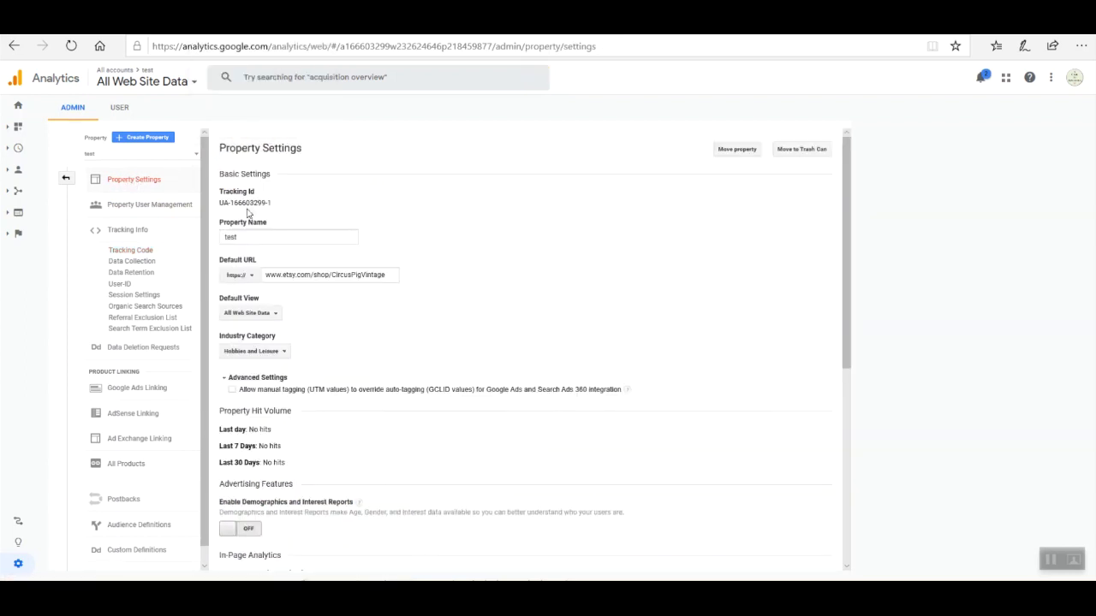
{"action": "left_click", "coordinate": [324, 275]}
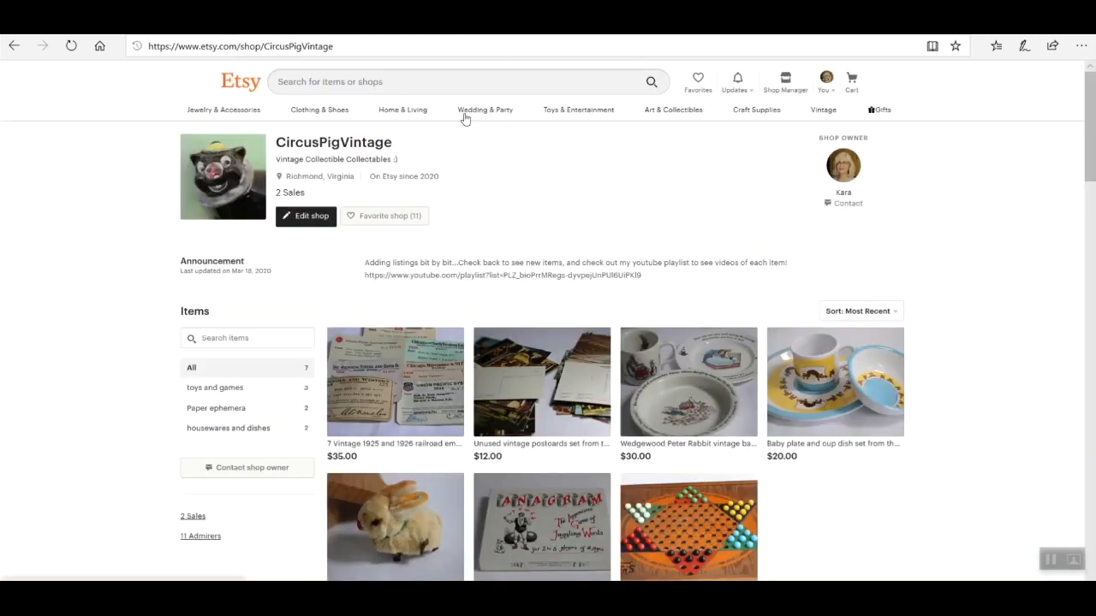
{"action": "left_click", "coordinate": [784, 81]}
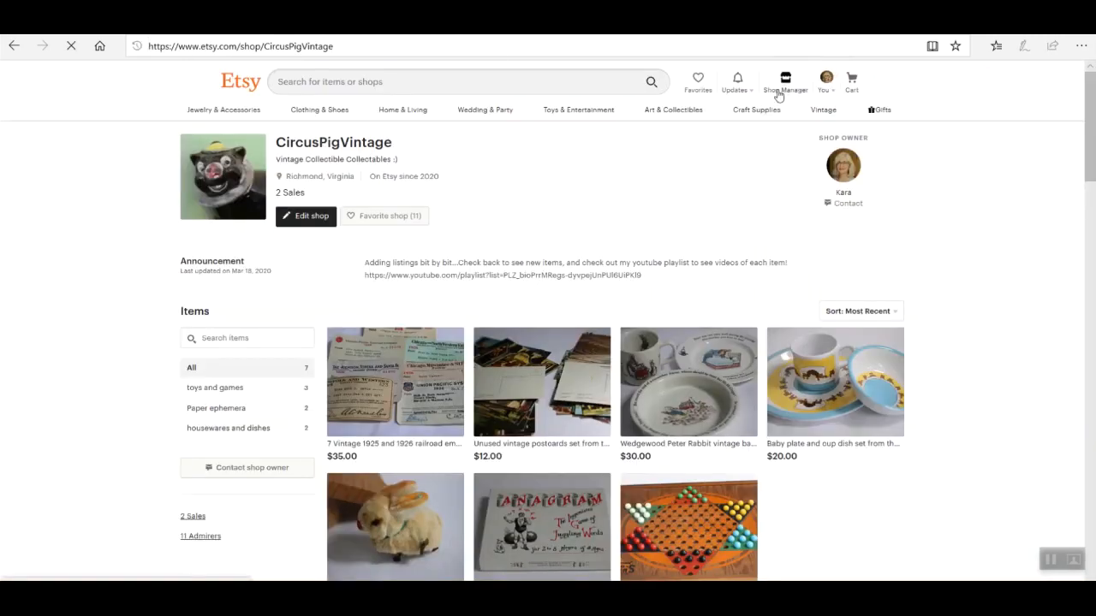
{"action": "left_click", "coordinate": [784, 81]}
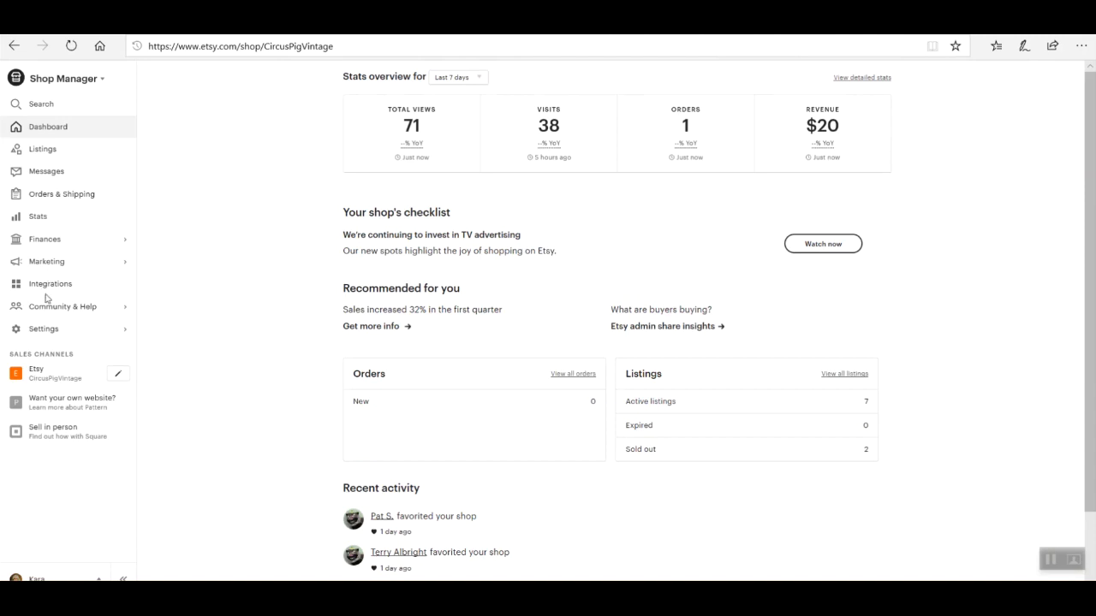
{"action": "left_click", "coordinate": [42, 329]}
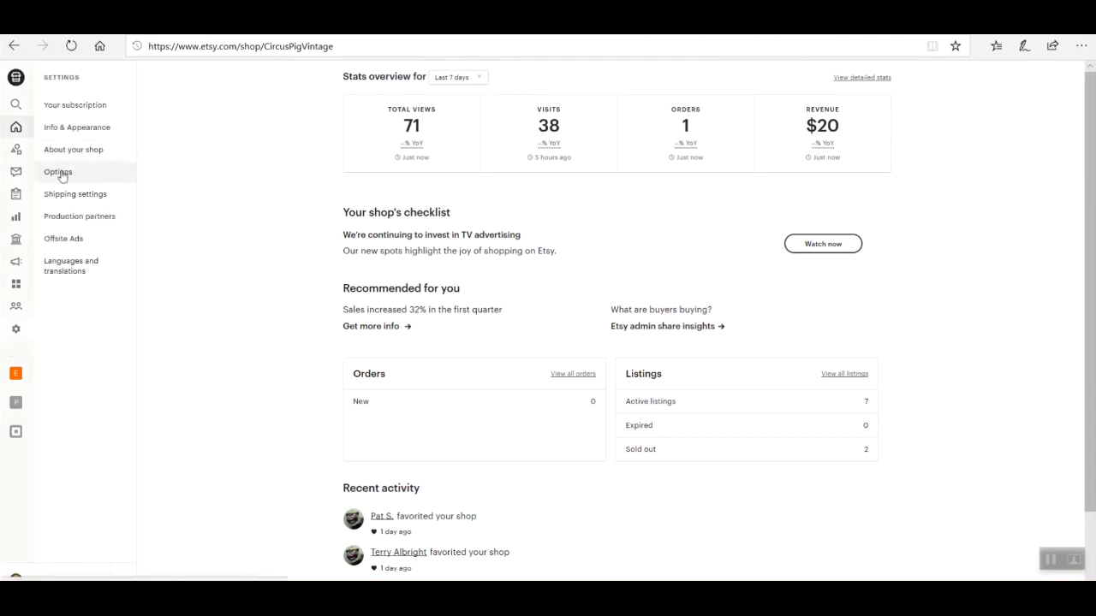
{"action": "left_click", "coordinate": [57, 172]}
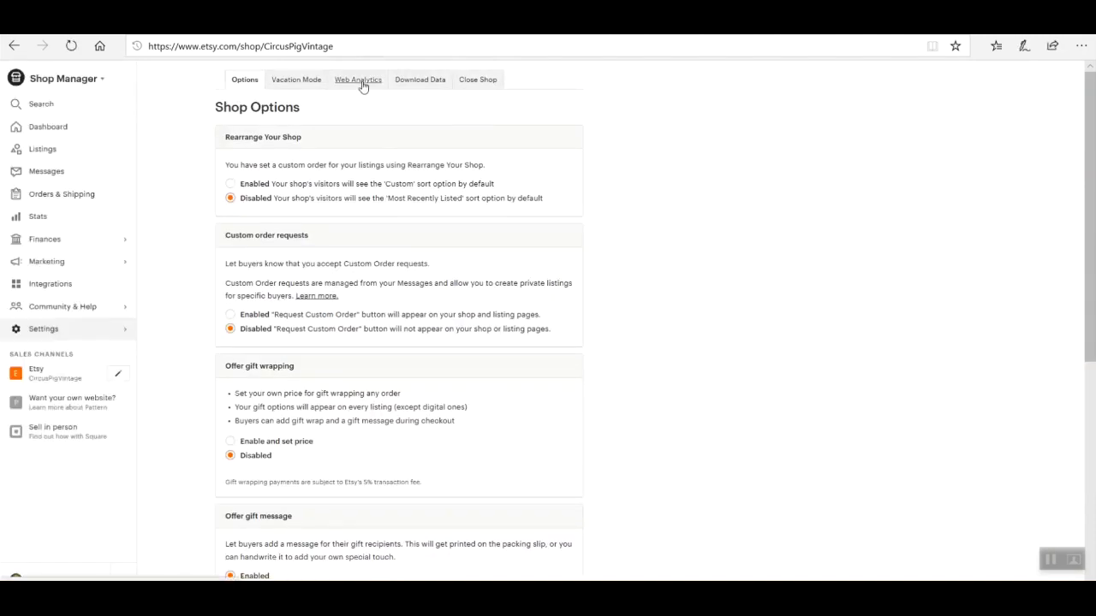
{"action": "left_click", "coordinate": [358, 79]}
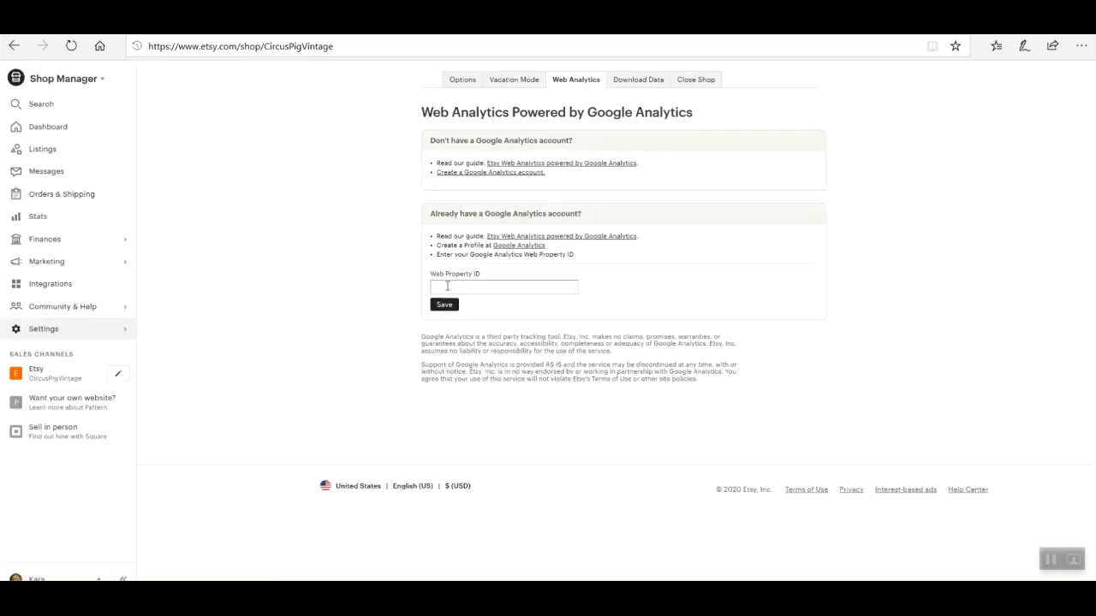
{"action": "type", "text": "UA-166603299-1"}
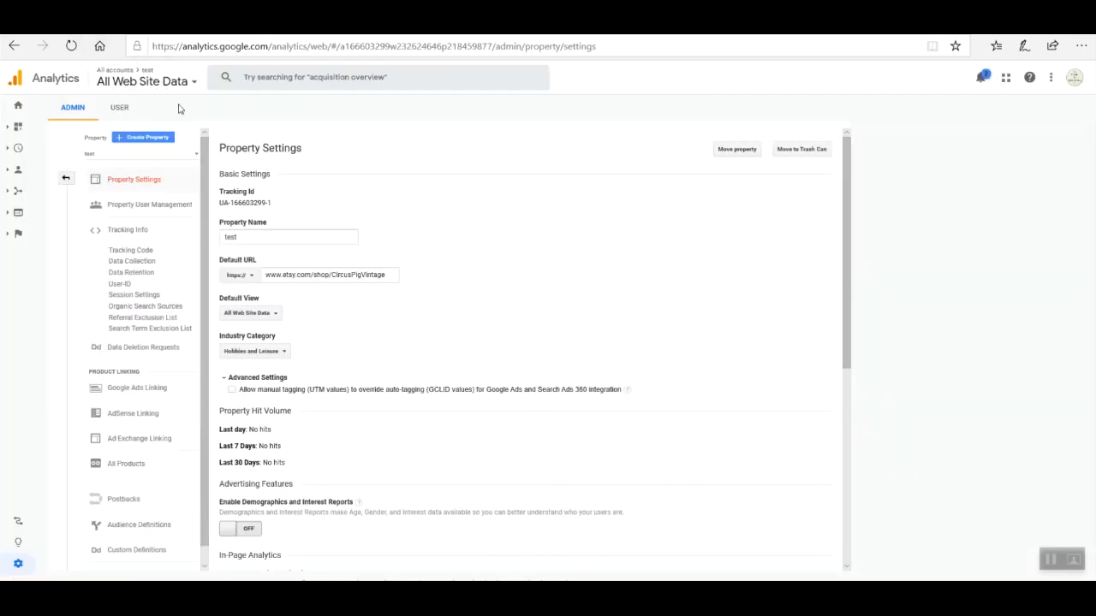
{"action": "mouse_move", "coordinate": [146, 89]}
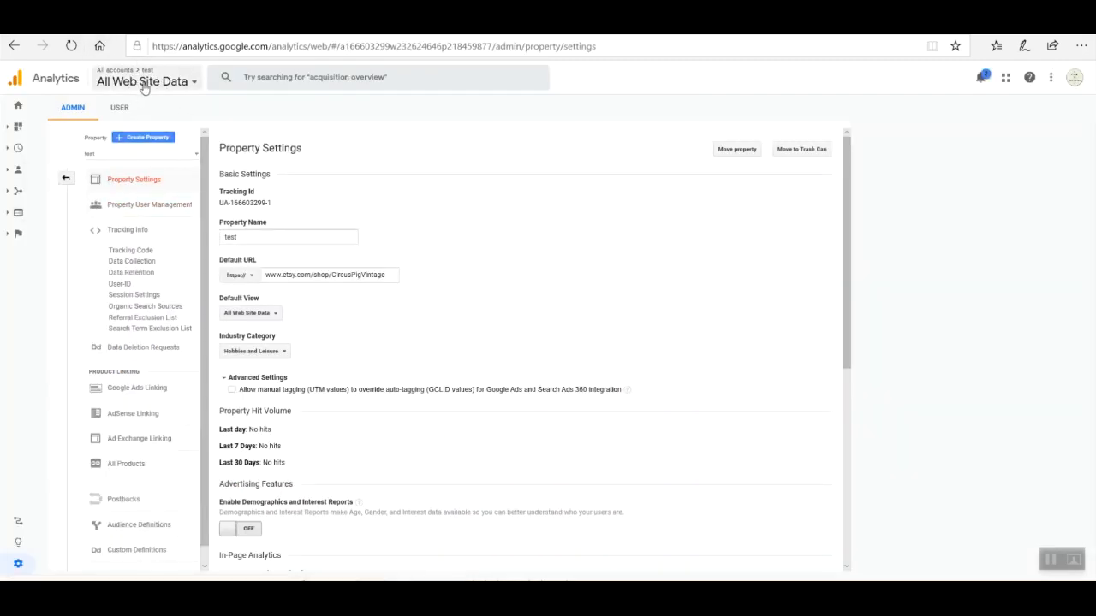
Step: Switch the selector to the Etsy shop account and its Acaketoremember.etsy.com property
{"action": "left_click", "coordinate": [145, 80]}
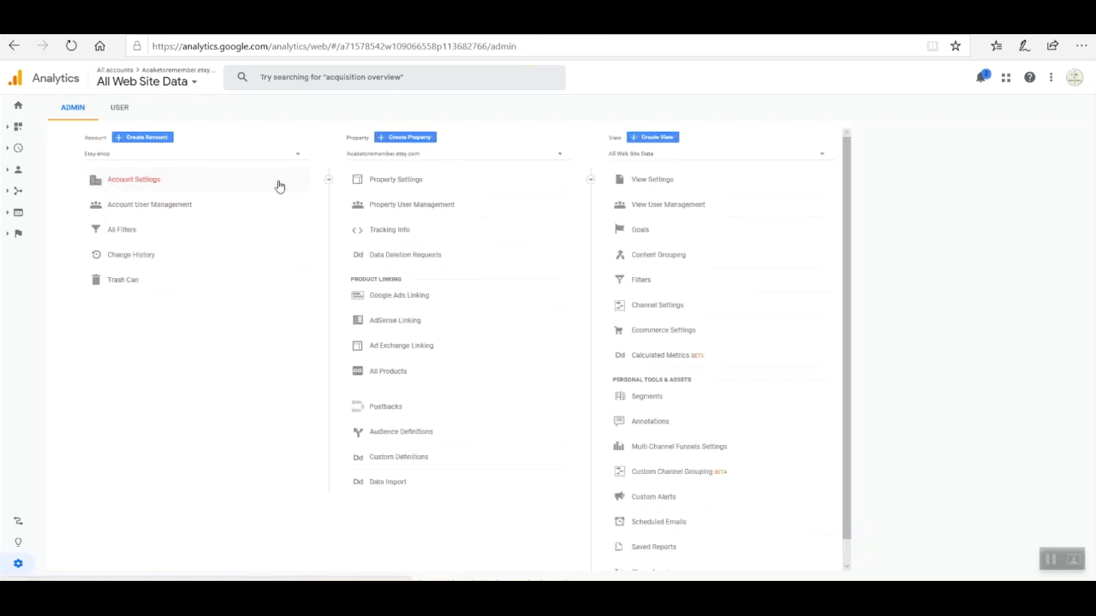
{"action": "mouse_move", "coordinate": [537, 118]}
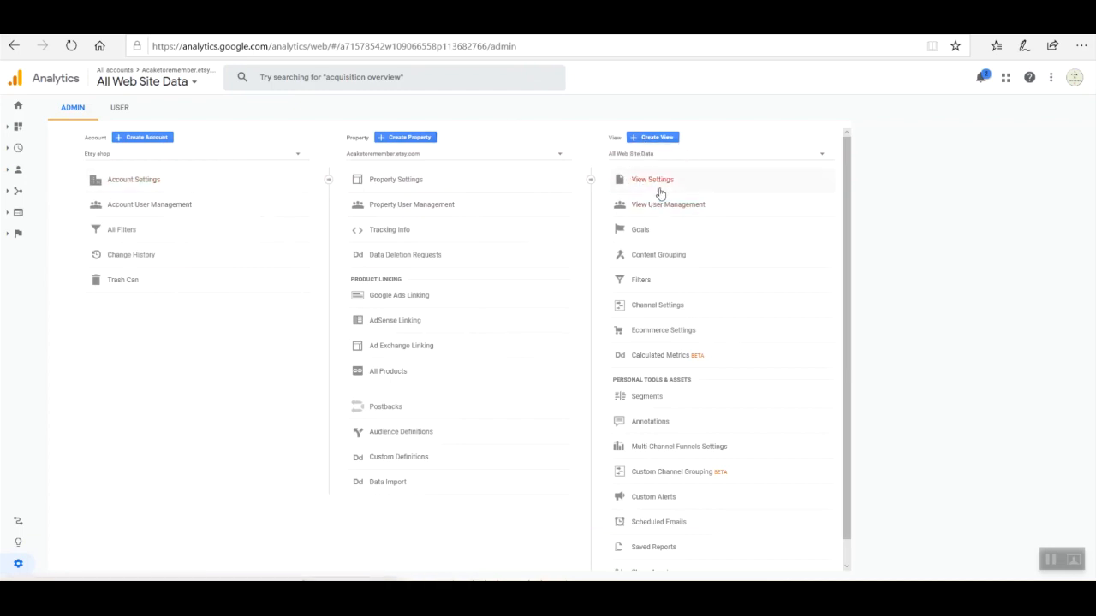
Step: In All Web Site Data view settings, enable site search with parameter ga_search_query and save
{"action": "left_click", "coordinate": [653, 179]}
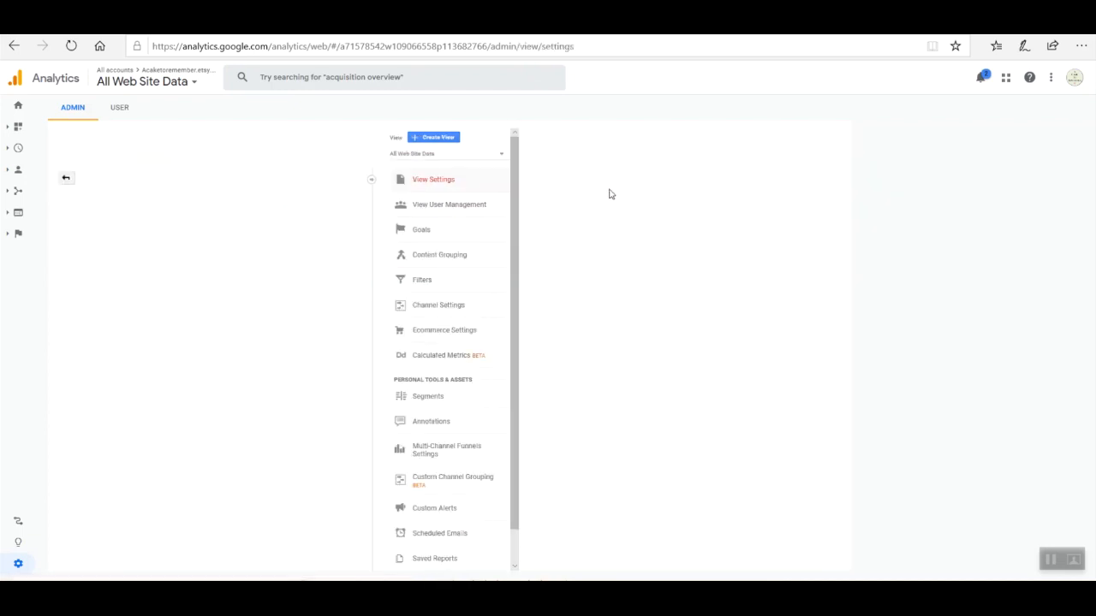
{"action": "left_click", "coordinate": [433, 179]}
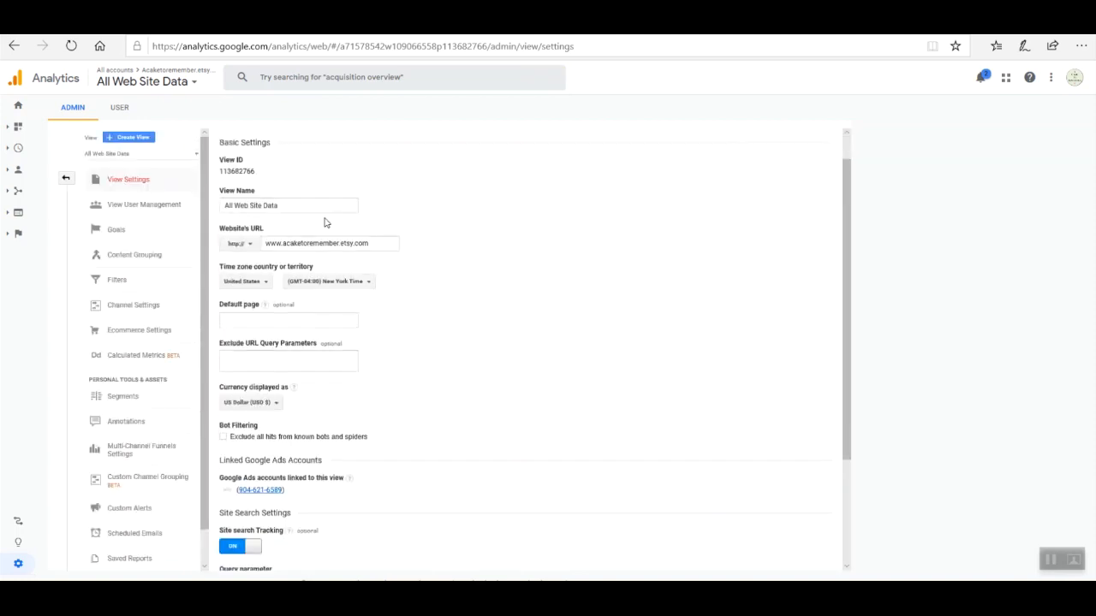
{"action": "scroll", "scroll_direction": "down", "scroll_amount": 3}
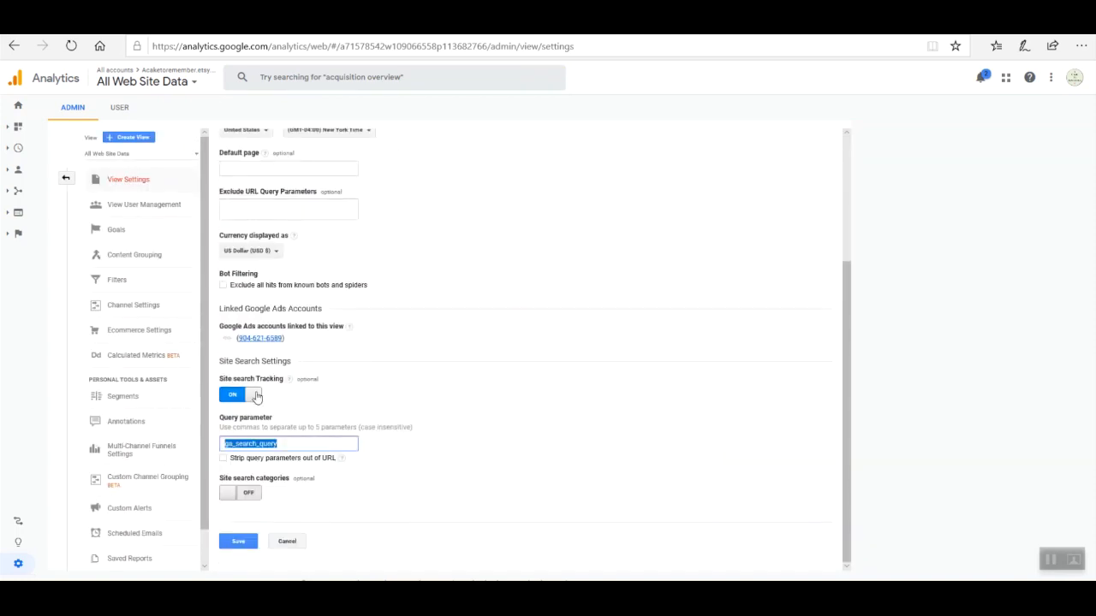
{"action": "left_click", "coordinate": [233, 395]}
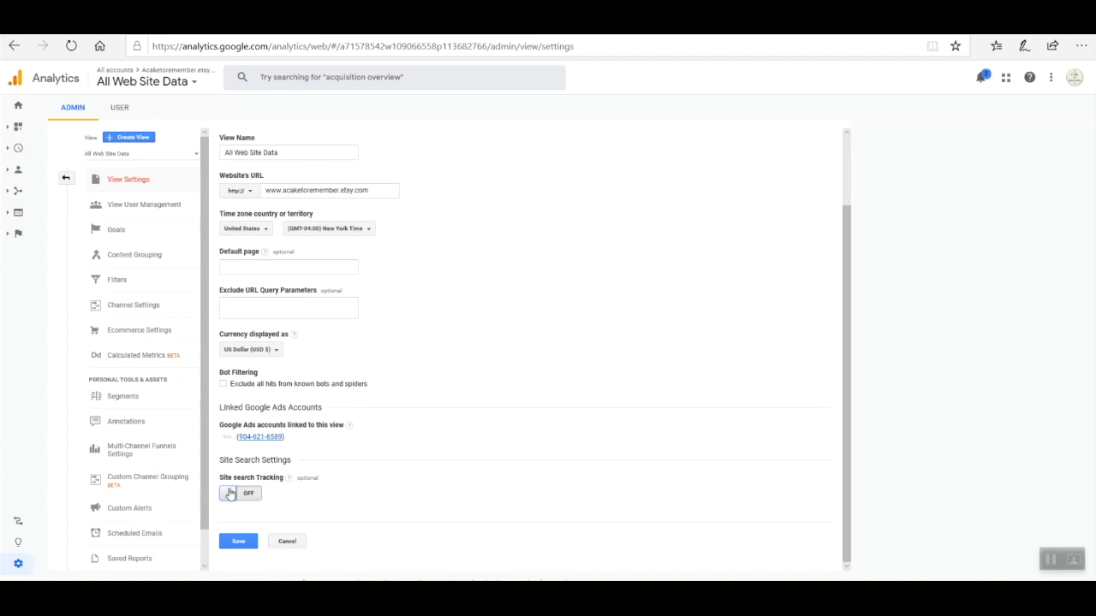
{"action": "left_click", "coordinate": [240, 493]}
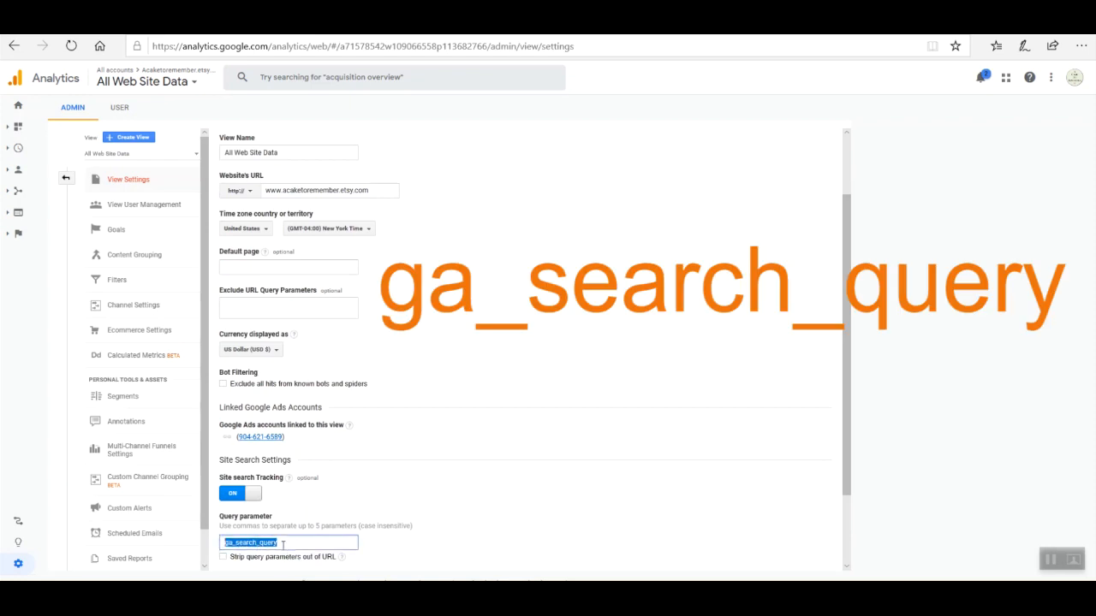
{"action": "left_click", "coordinate": [289, 542]}
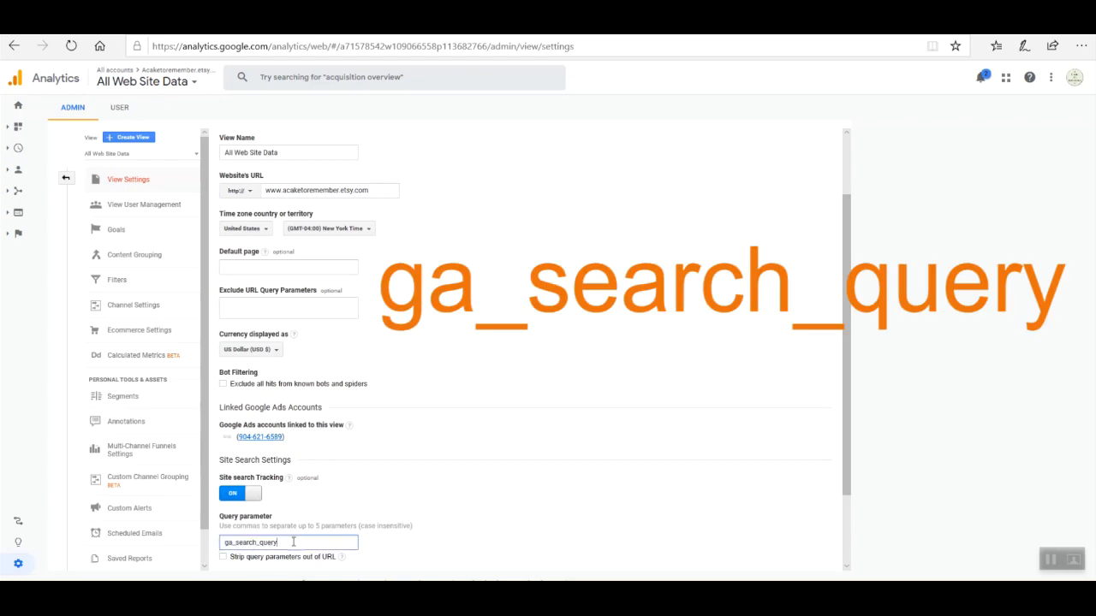
{"action": "scroll", "scroll_direction": "down", "scroll_amount": 3}
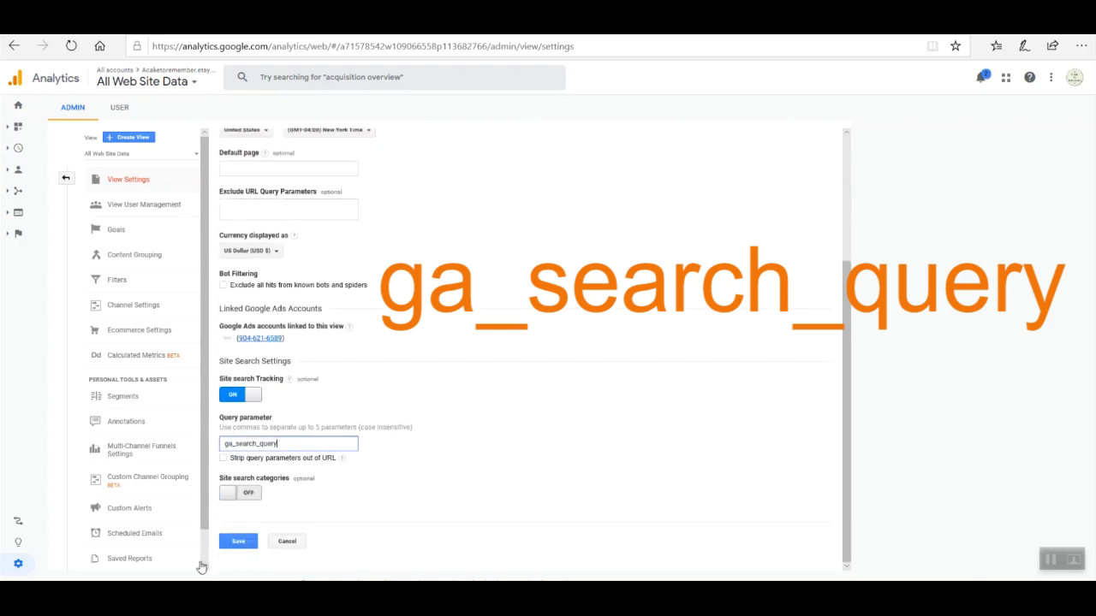
{"action": "left_click", "coordinate": [238, 541]}
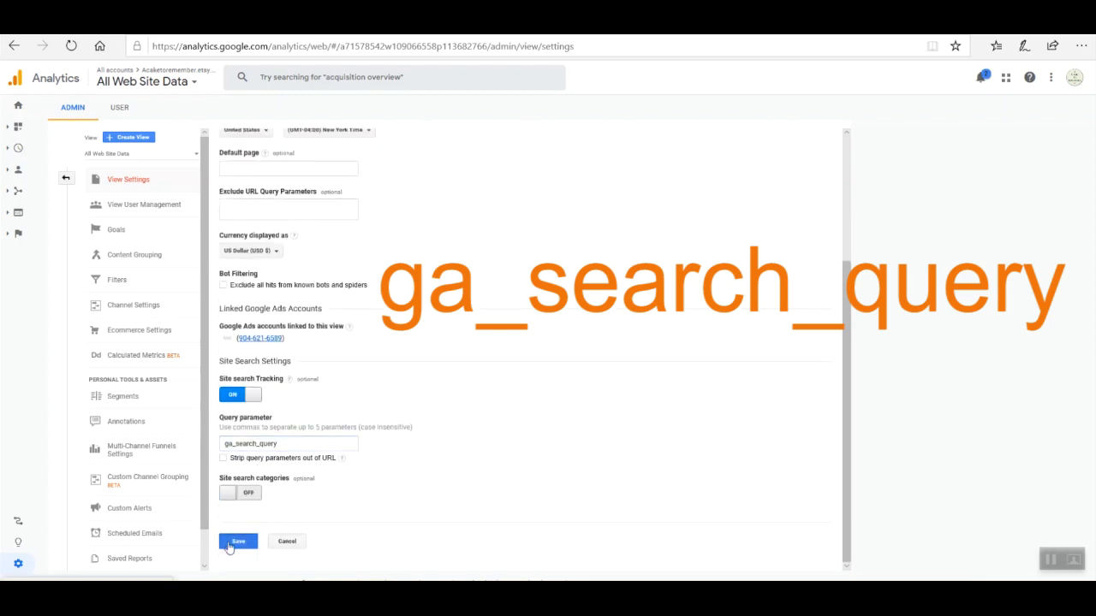
{"action": "left_click", "coordinate": [238, 541]}
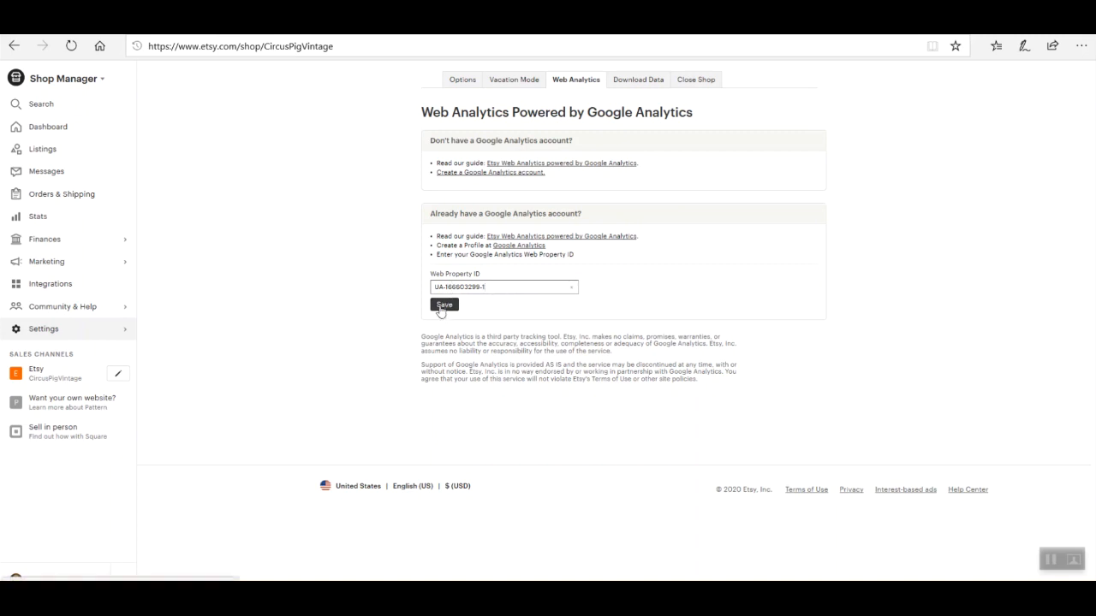
{"action": "mouse_move", "coordinate": [347, 225]}
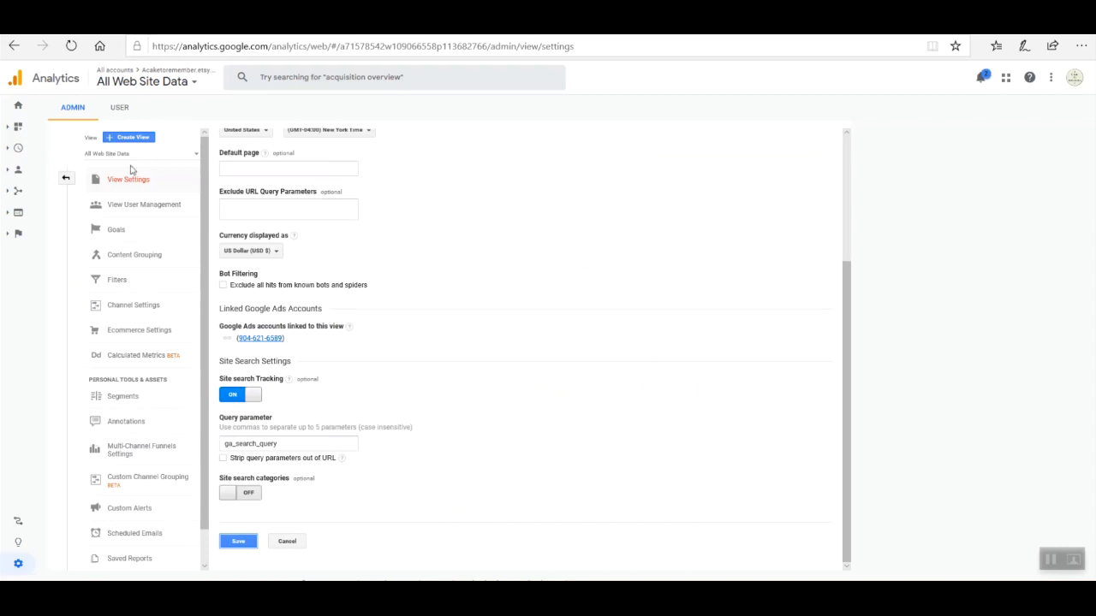
{"action": "mouse_move", "coordinate": [17, 190]}
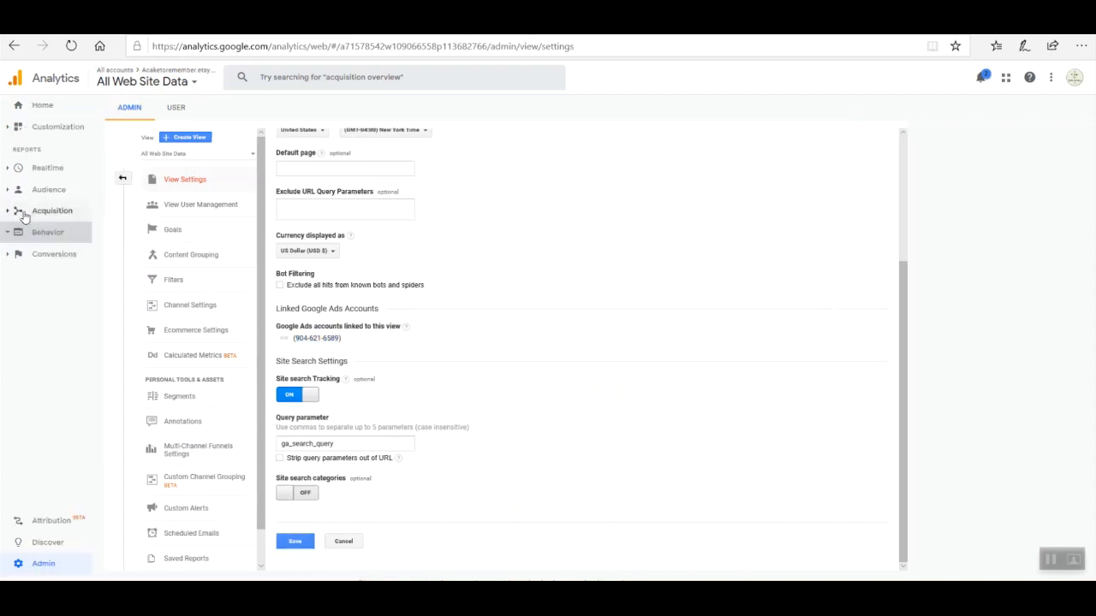
Step: Expand Behavior > Site Content in the sidebar and open All Pages
{"action": "left_click", "coordinate": [48, 232]}
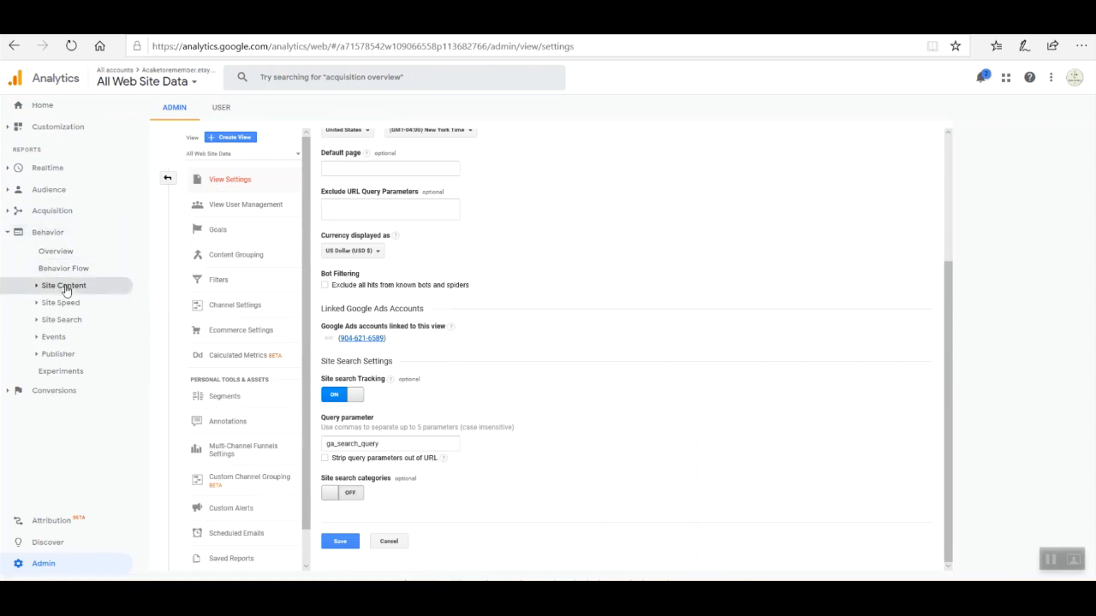
{"action": "left_click", "coordinate": [64, 285]}
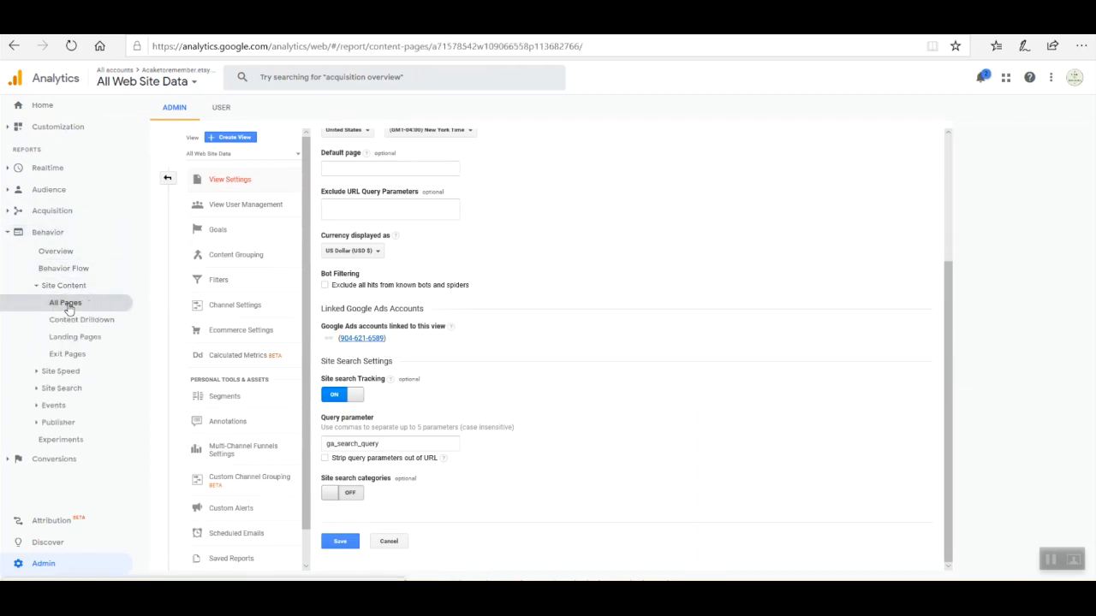
{"action": "left_click", "coordinate": [65, 302]}
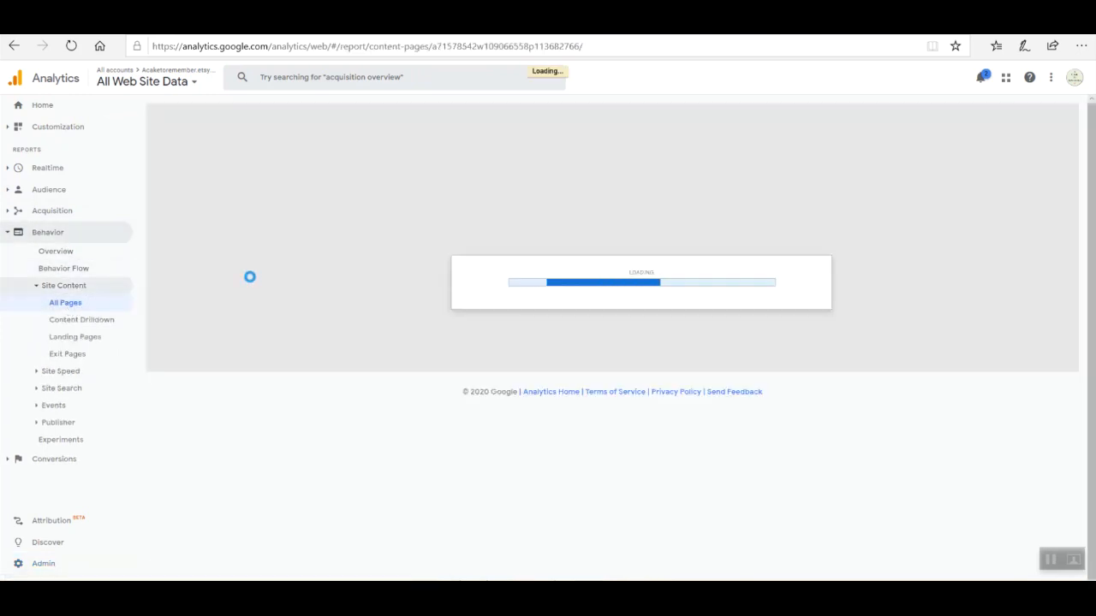